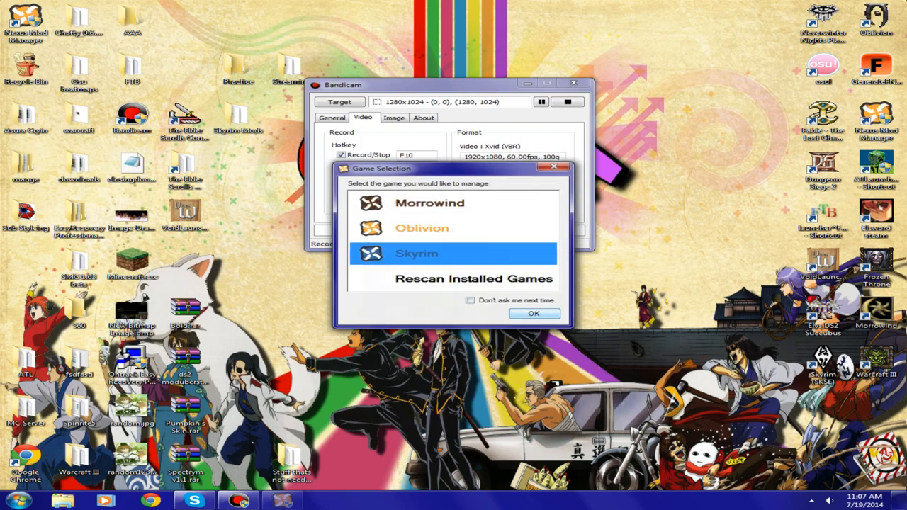
# Step: Confirm Skyrim in the Game Selection dialog
pyautogui.click(534, 313)
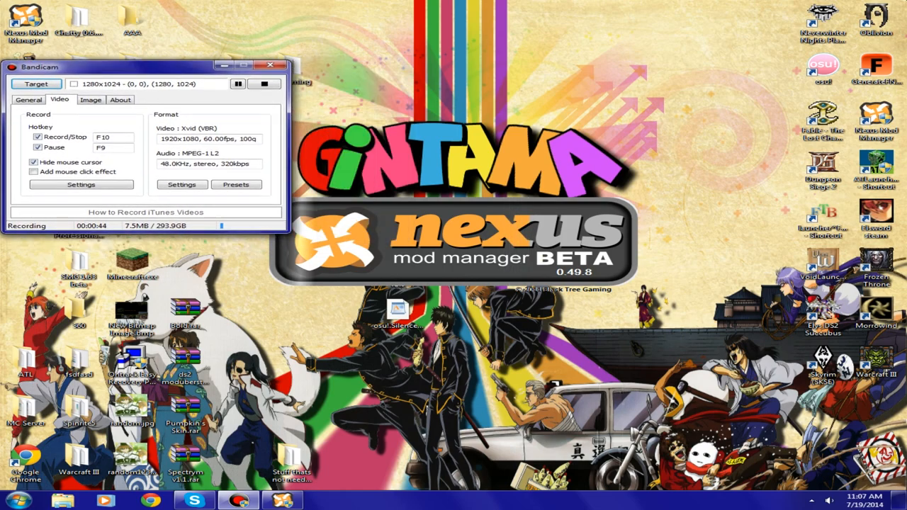
# Step: Reposition the manager window while the Skyrim mod categories load and the upgrade prompt appears
pyautogui.moveTo(141, 66); pyautogui.dragTo(220, 3)
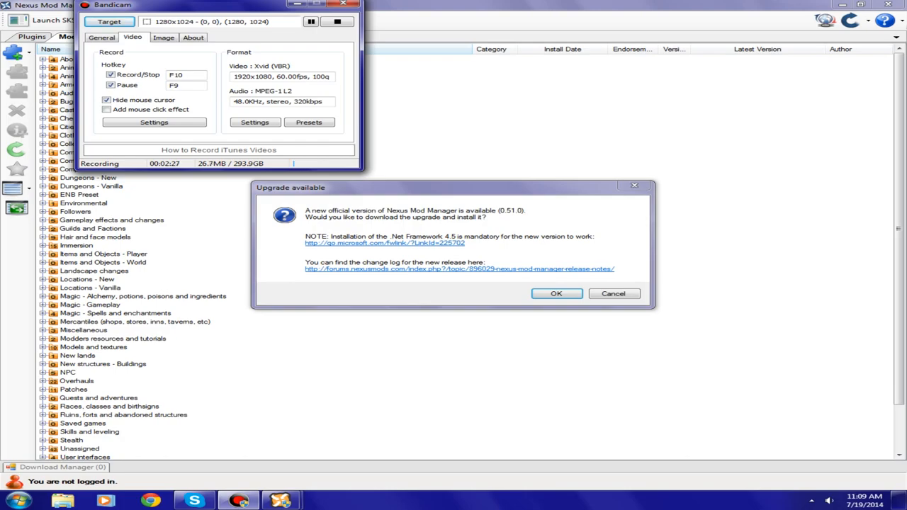
# Step: Accept the 0.51.0 upgrade with English setup and confirm removing the old version
pyautogui.click(556, 293)
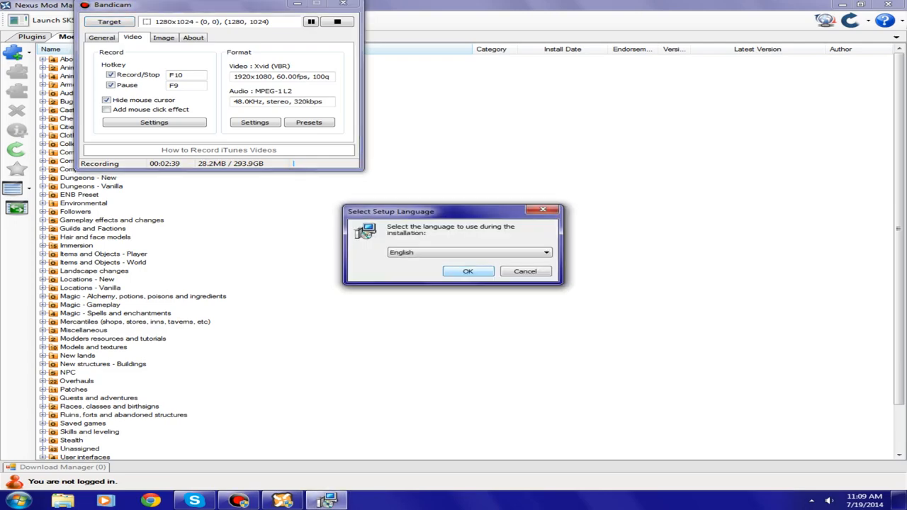
pyautogui.click(467, 271)
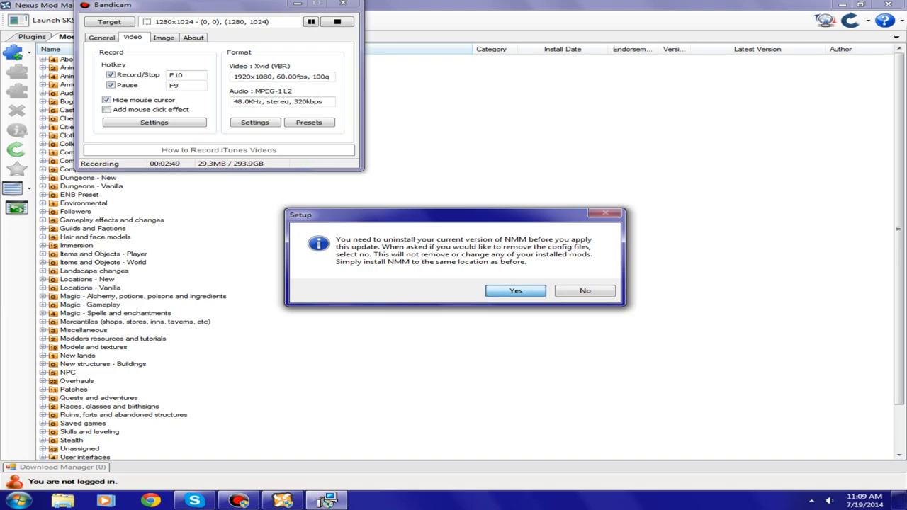
pyautogui.click(515, 291)
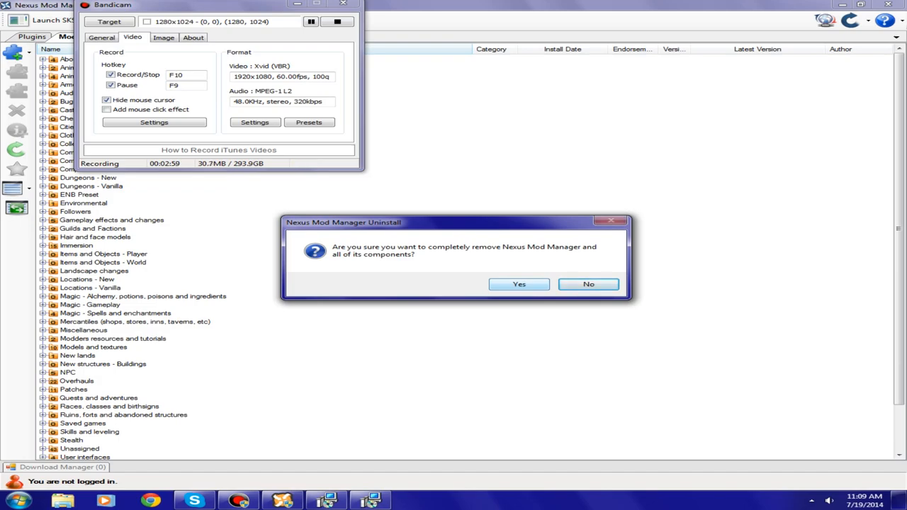
pyautogui.click(518, 284)
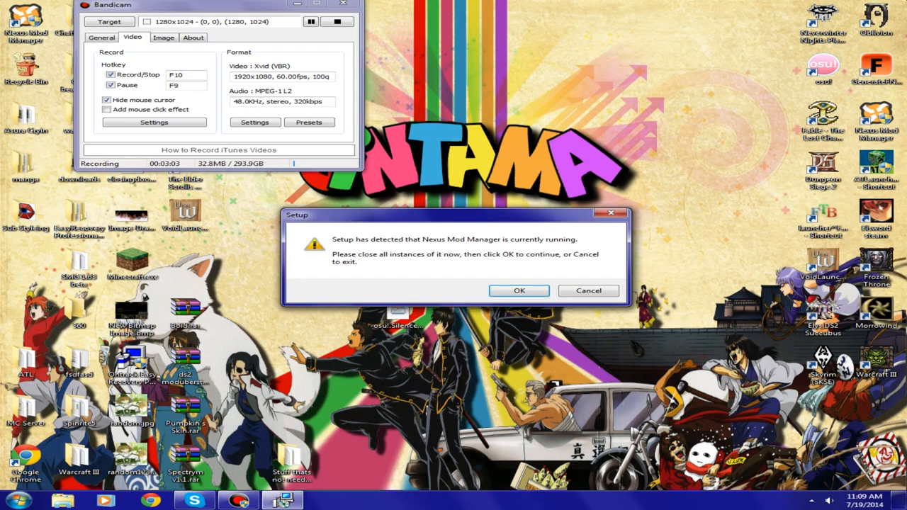
# Step: Run the 0.51.0 setup wizard, keeping default install and Start Menu folders, and install
pyautogui.click(519, 290)
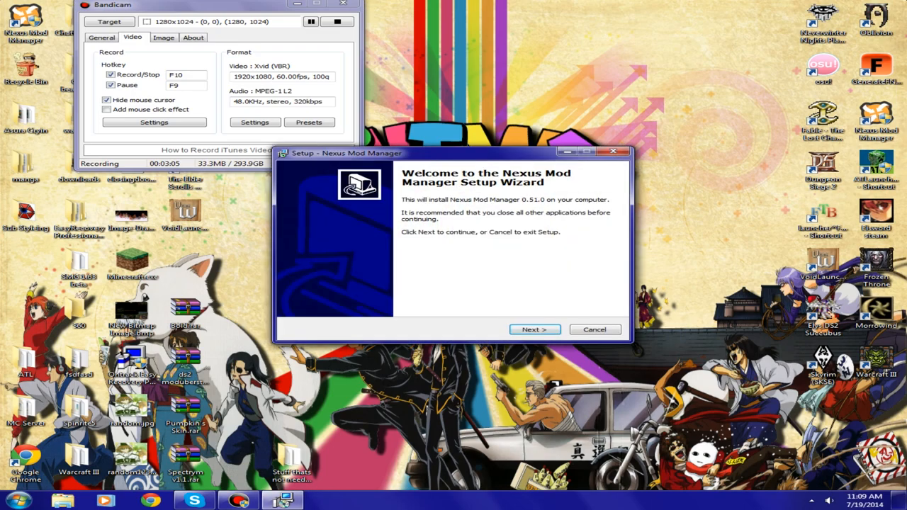
pyautogui.click(534, 329)
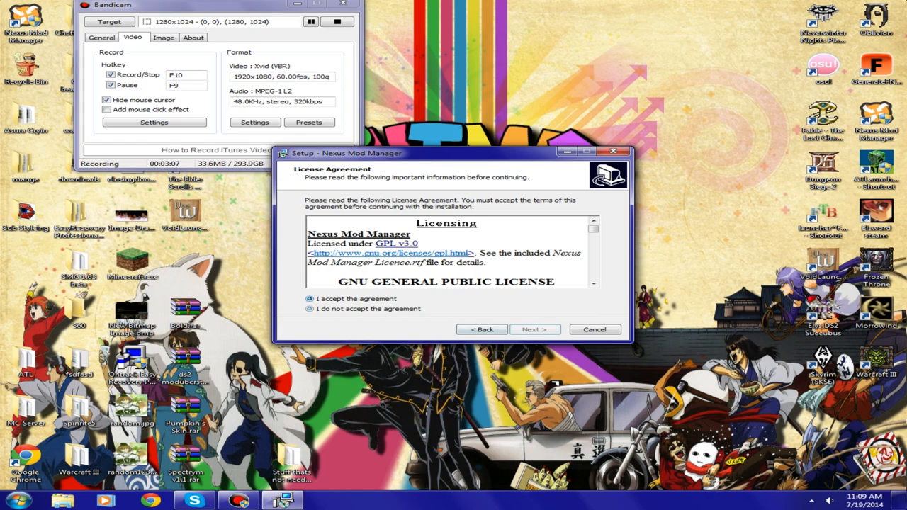
pyautogui.click(534, 328)
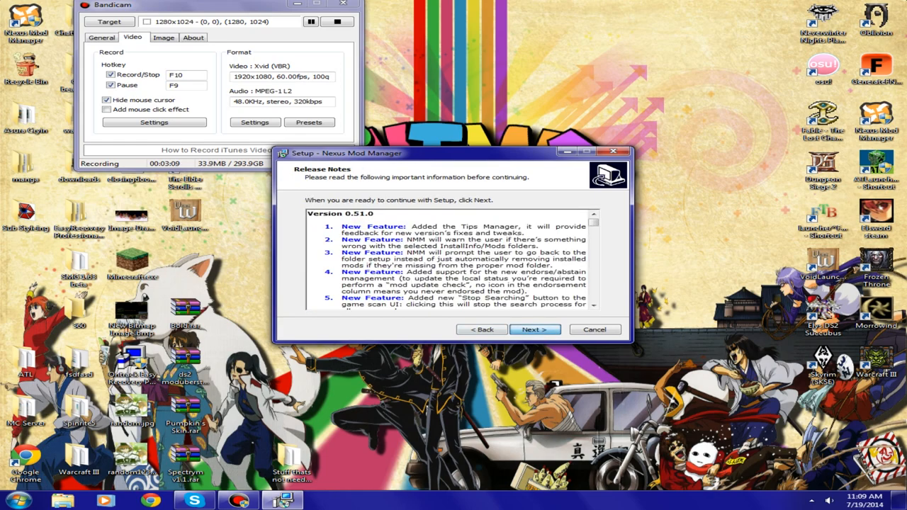
pyautogui.click(534, 328)
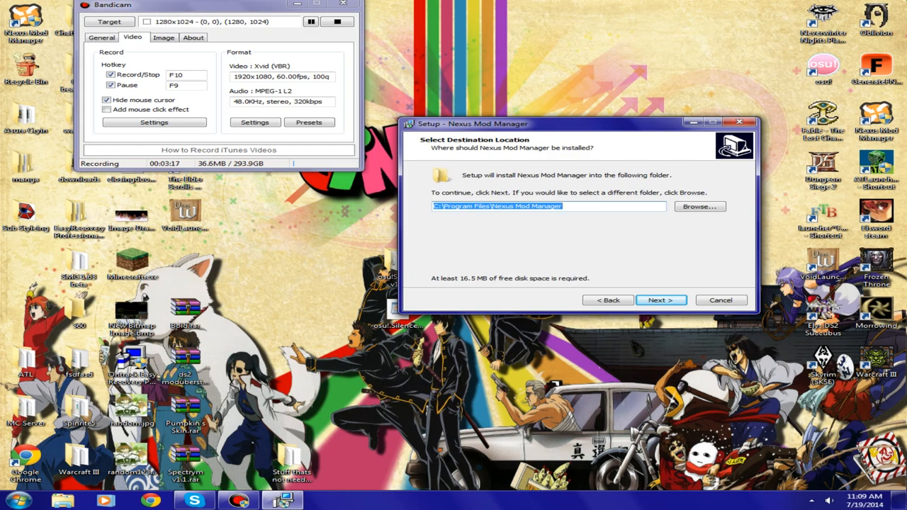
pyautogui.click(659, 299)
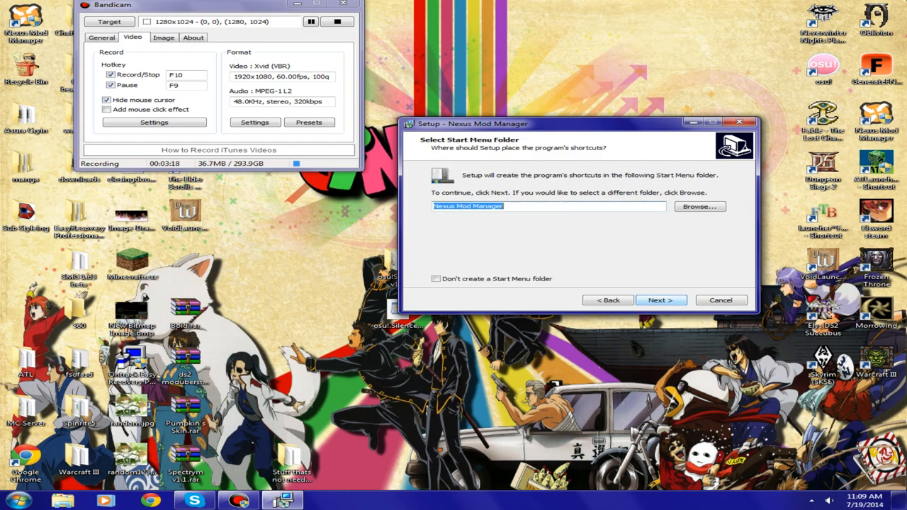
pyautogui.click(660, 299)
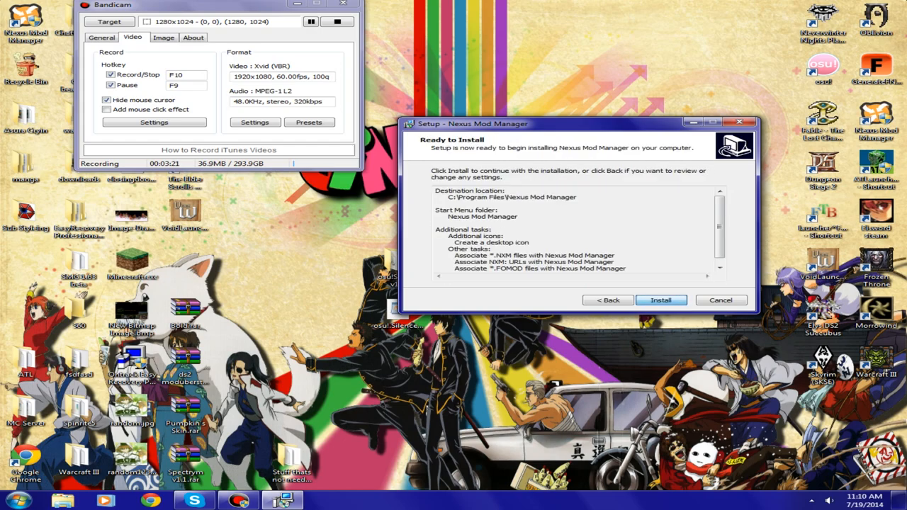
pyautogui.click(659, 299)
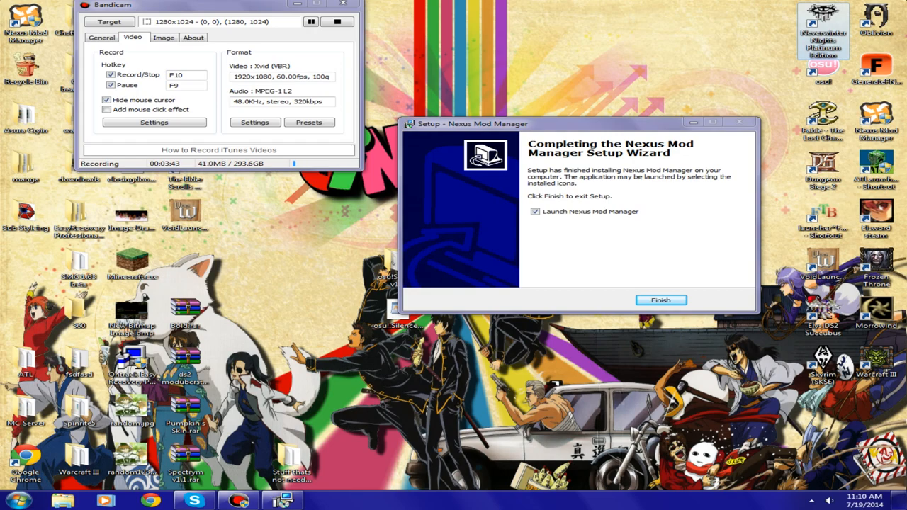
# Step: Finish setup with Launch checked and scroll through the Game Detection results
pyautogui.click(660, 299)
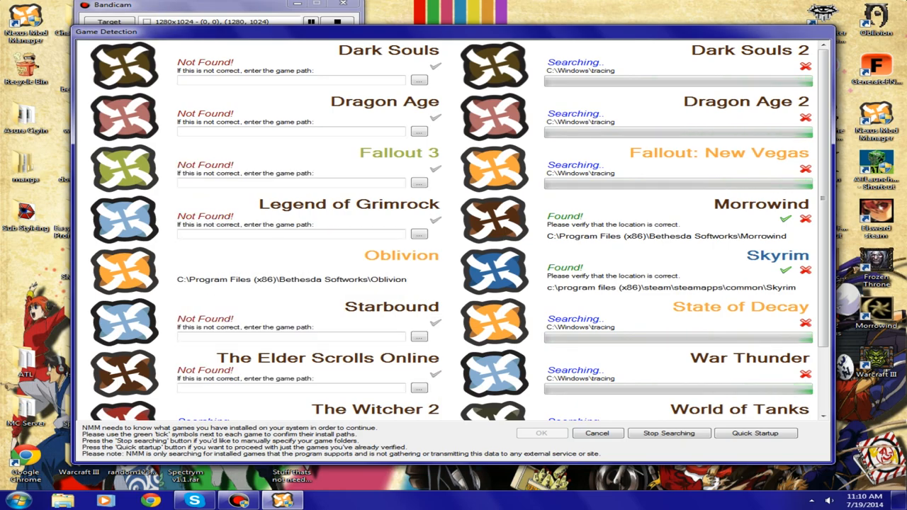
pyautogui.scroll(-3)
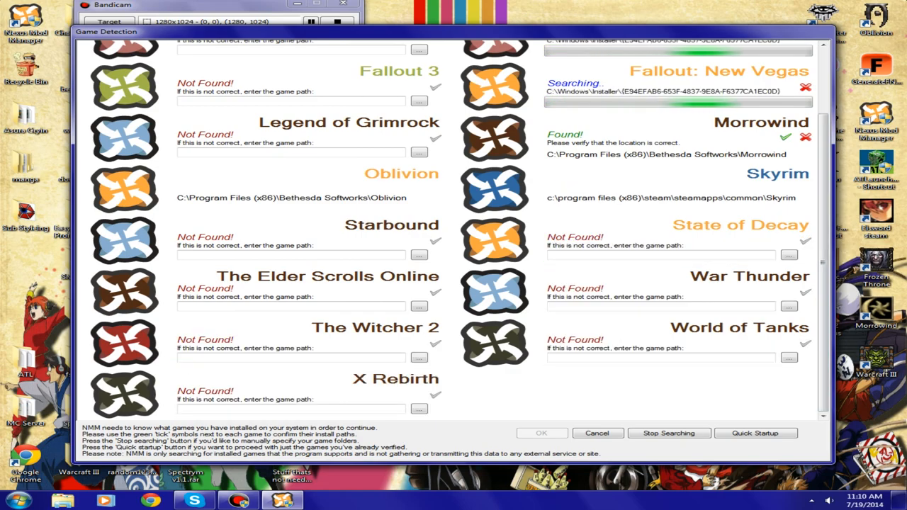
pyautogui.scroll(3)
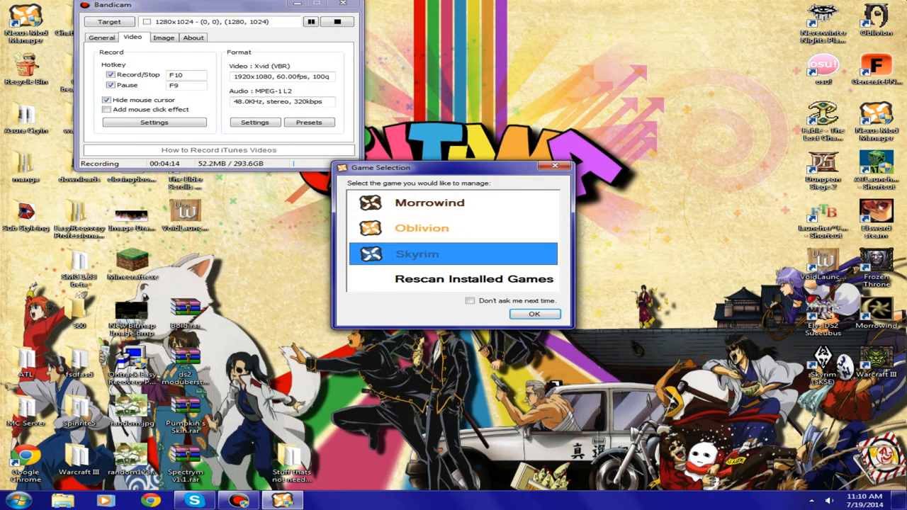
# Step: Select Skyrim and accept the default mod and install-info folders in Skyrim Setup
pyautogui.click(534, 314)
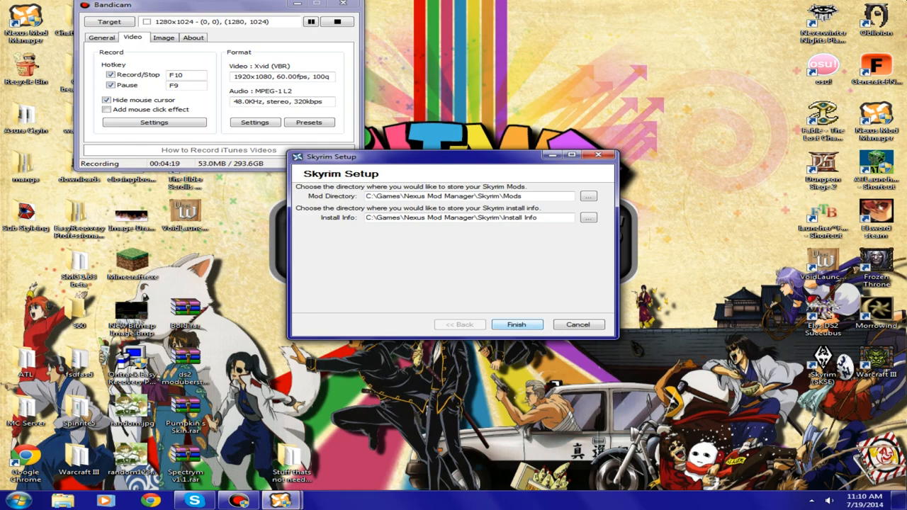
pyautogui.click(516, 324)
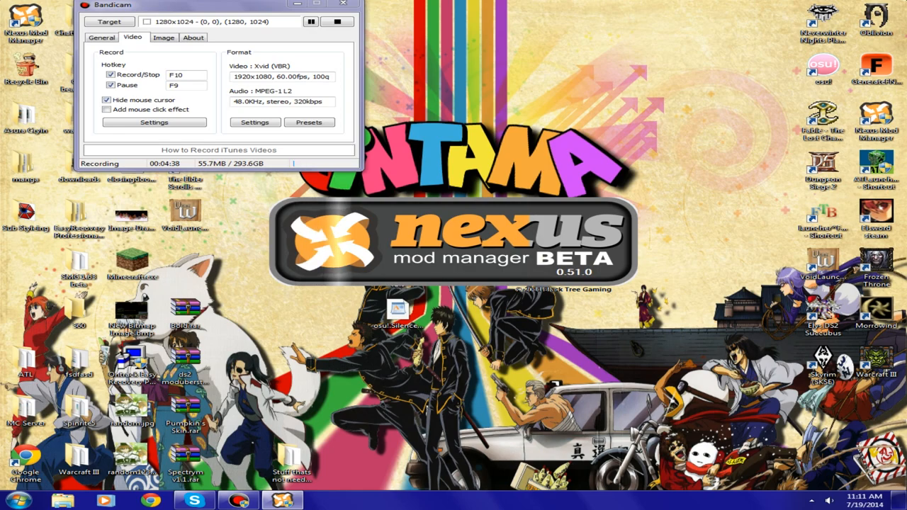
# Step: Review Bandicam's Video tab sound recording settings, then close the dialog
pyautogui.click(102, 37)
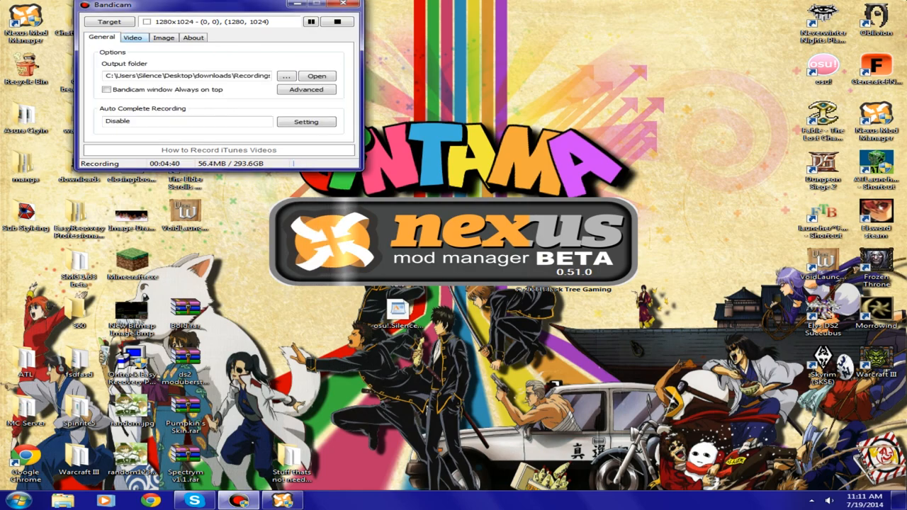
pyautogui.click(164, 37)
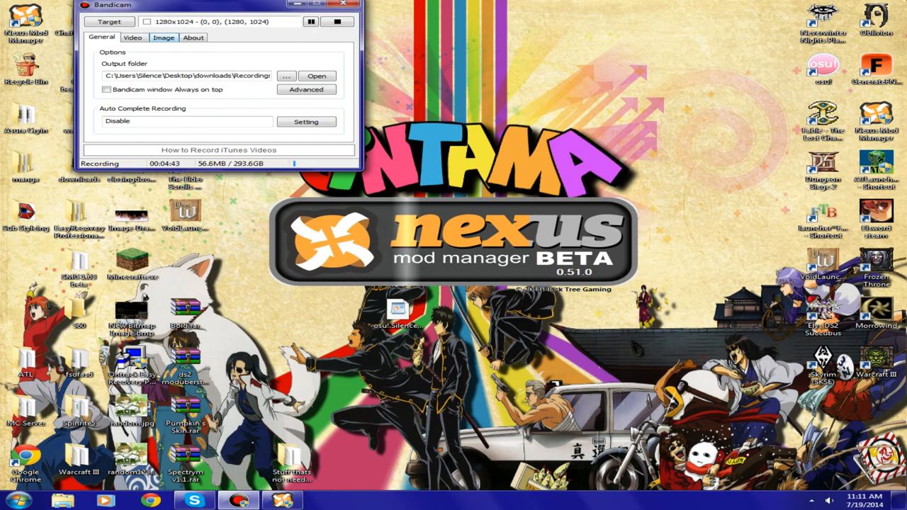
pyautogui.click(132, 37)
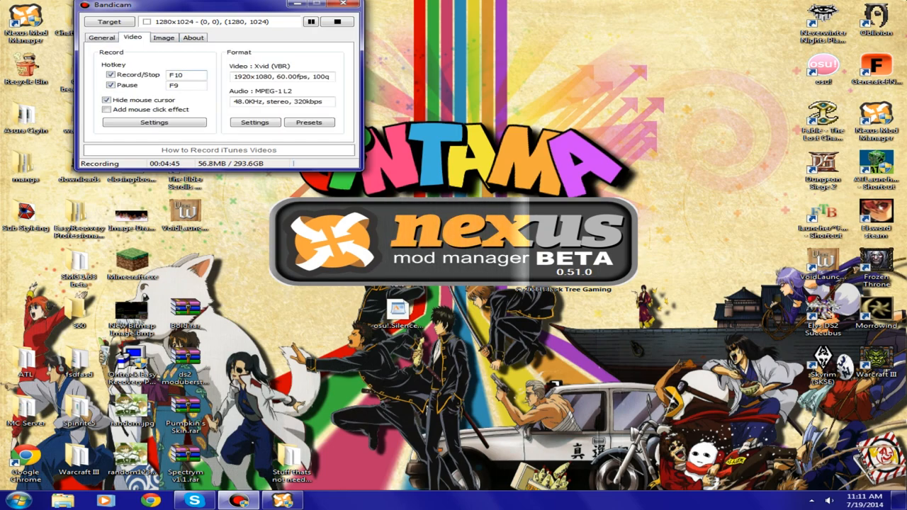
pyautogui.click(254, 122)
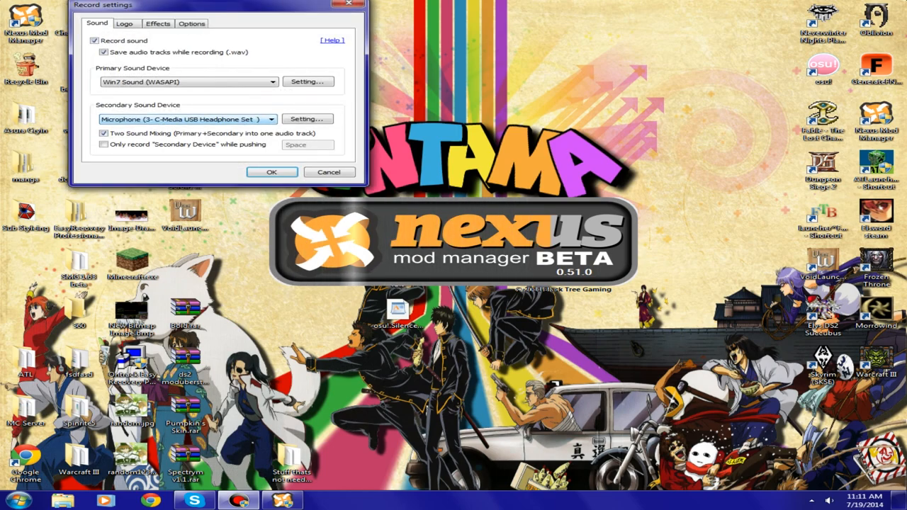
pyautogui.click(158, 23)
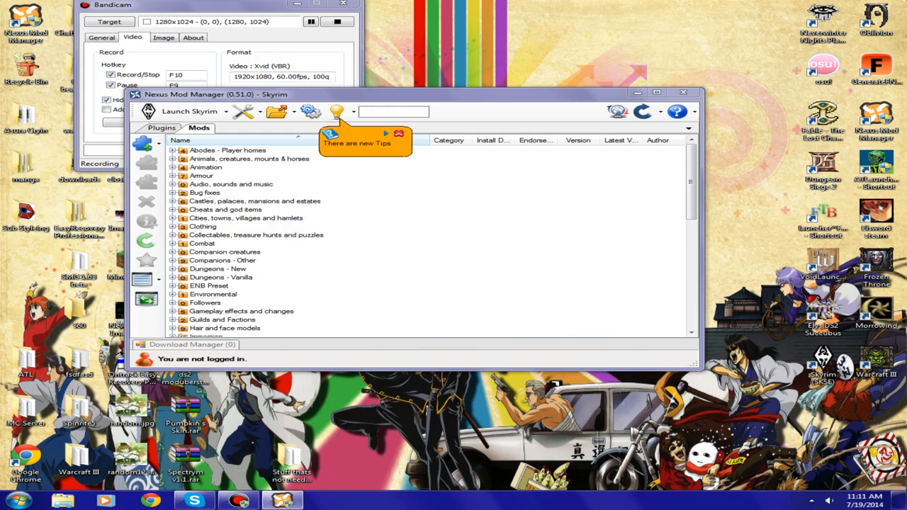
# Step: Maximize the window and browse the Bug fixes, Armour, Animals and Animation categories
pyautogui.click(253, 200)
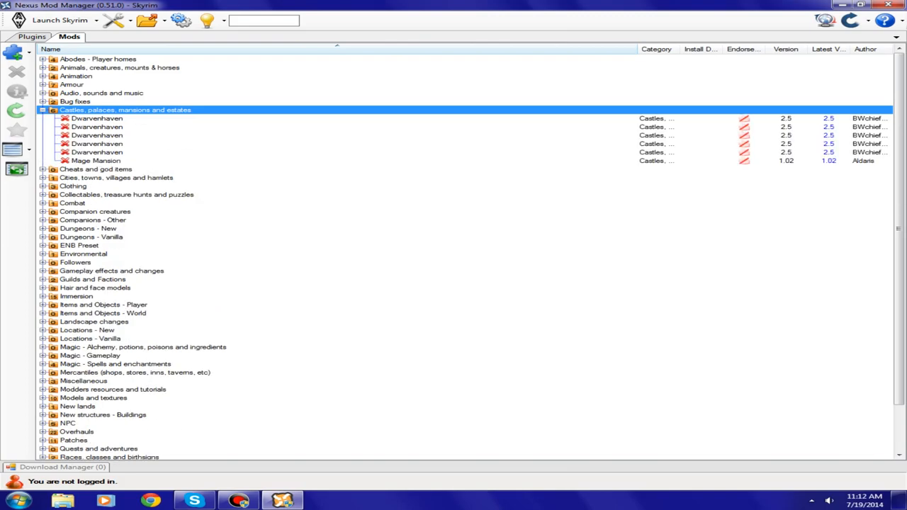
pyautogui.click(42, 101)
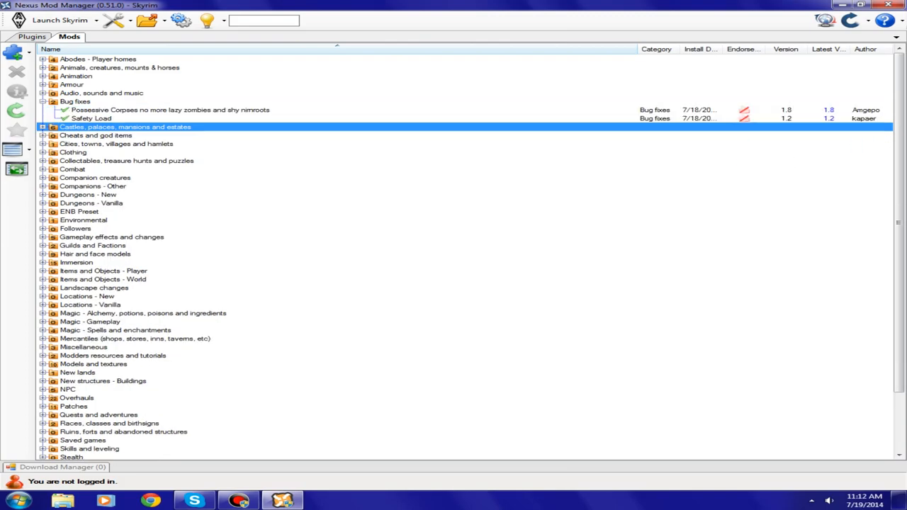
pyautogui.click(42, 84)
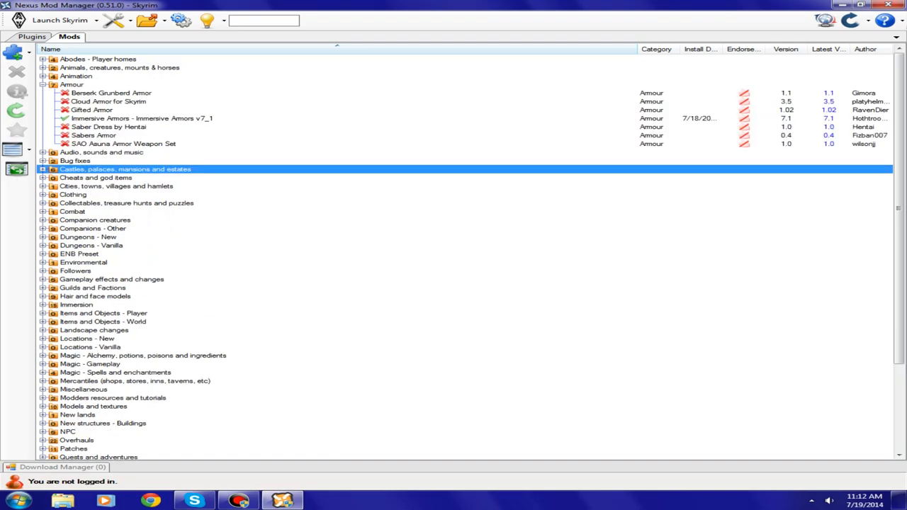
pyautogui.click(42, 85)
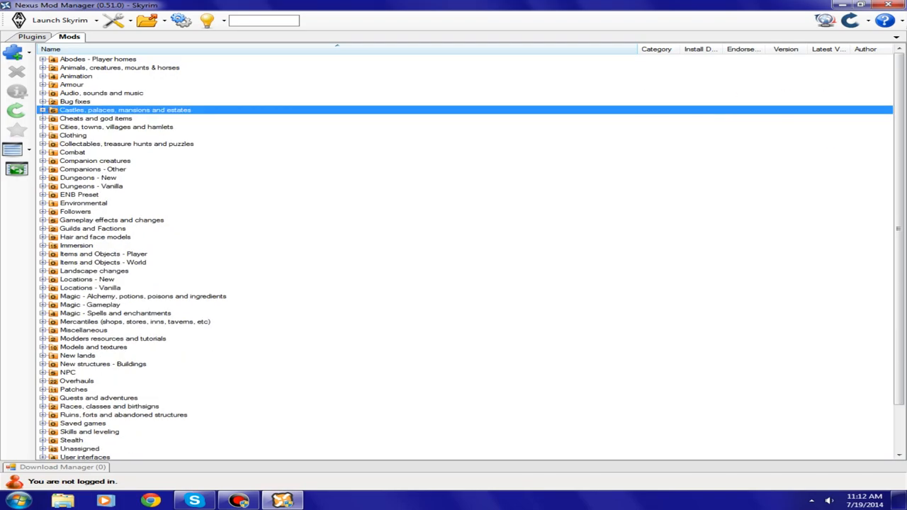
pyautogui.click(43, 67)
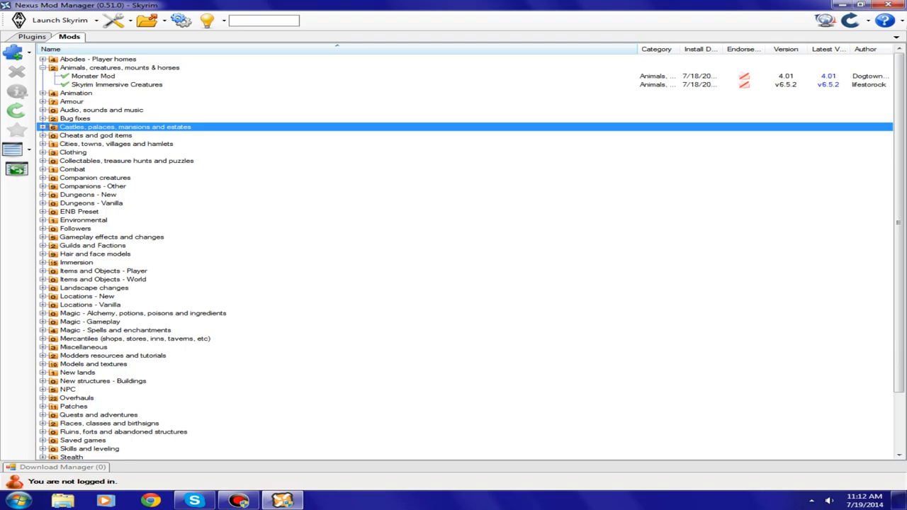
pyautogui.click(42, 92)
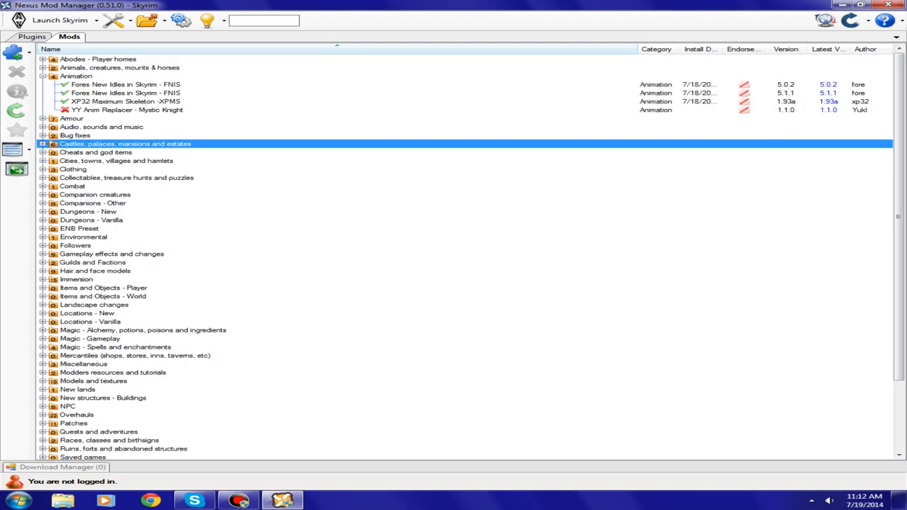
pyautogui.click(43, 76)
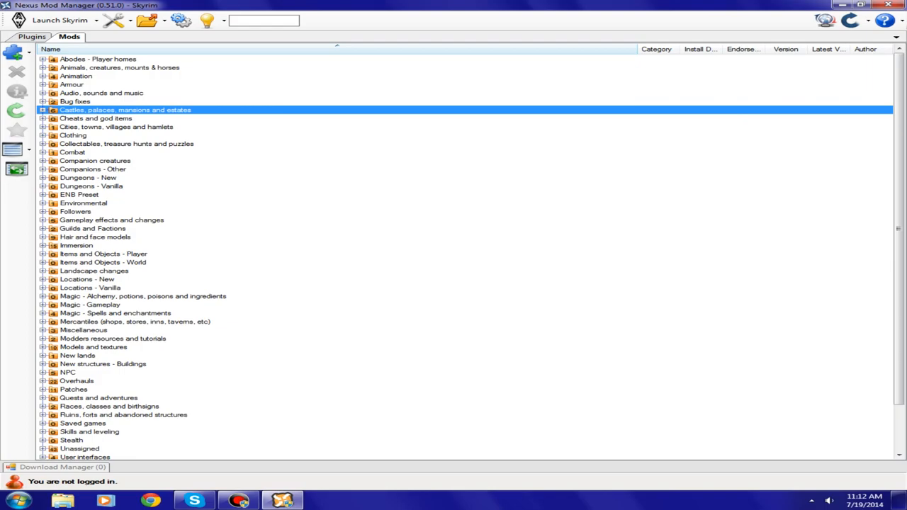
pyautogui.click(43, 152)
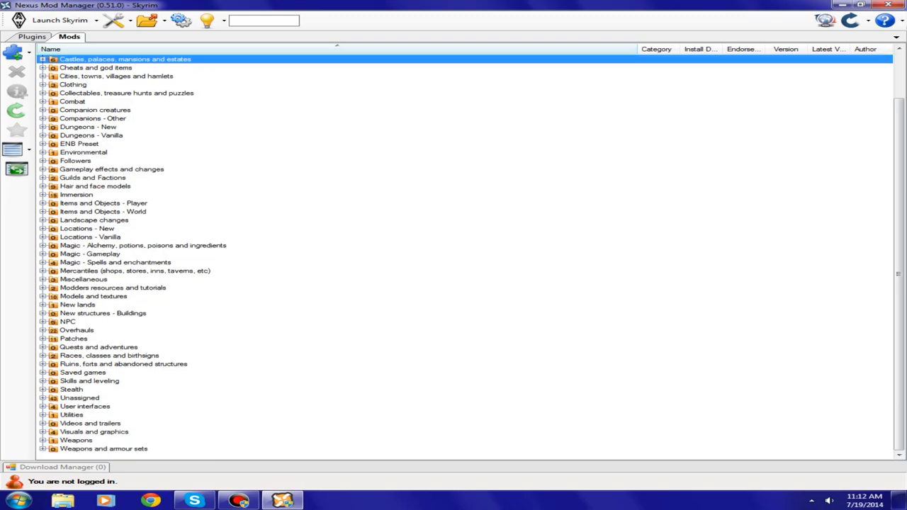
# Step: Expand the Immersion category and browse its fifteen installed mods
pyautogui.click(43, 195)
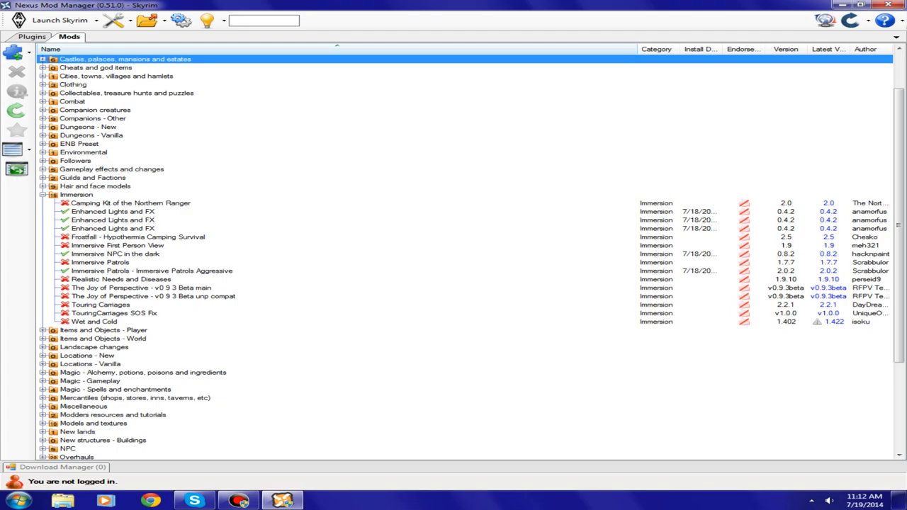
pyautogui.click(43, 194)
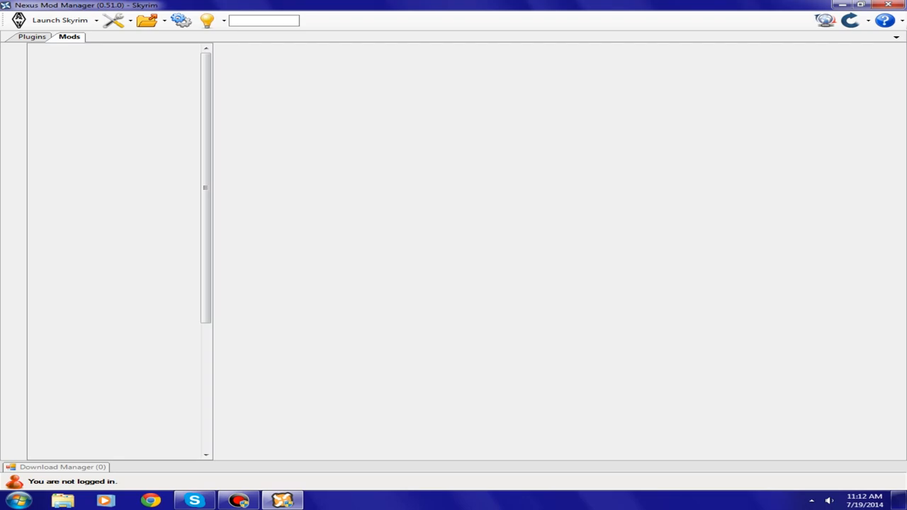
# Step: Switch to the Plugins tab and scroll down through Skyrim's plugin load order
pyautogui.click(32, 36)
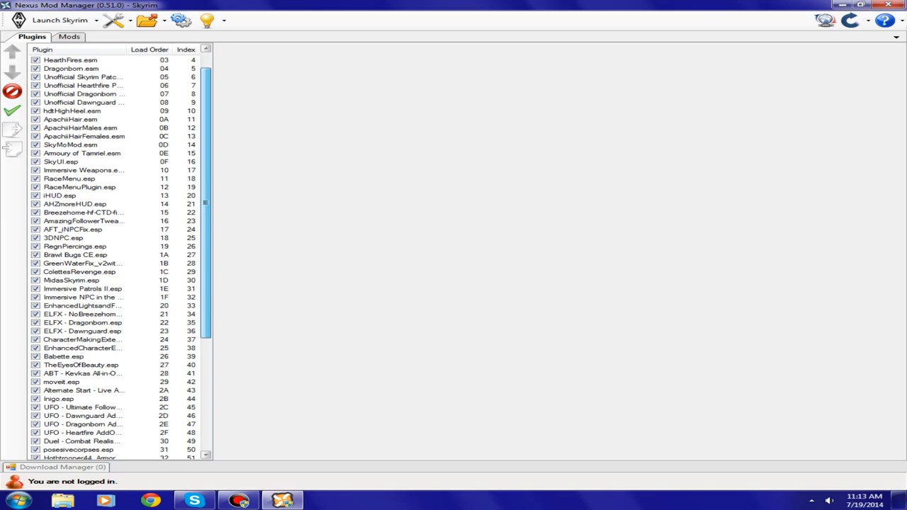
pyautogui.scroll(-3)
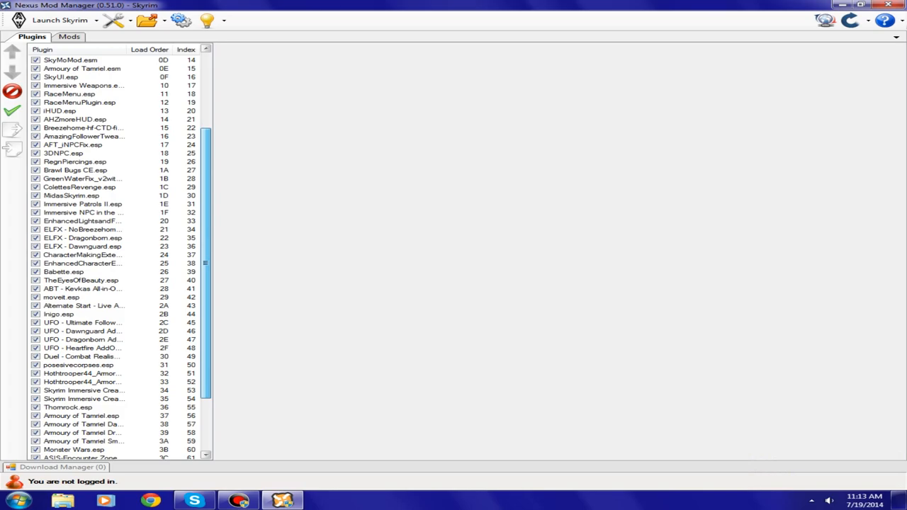
pyautogui.scroll(-3)
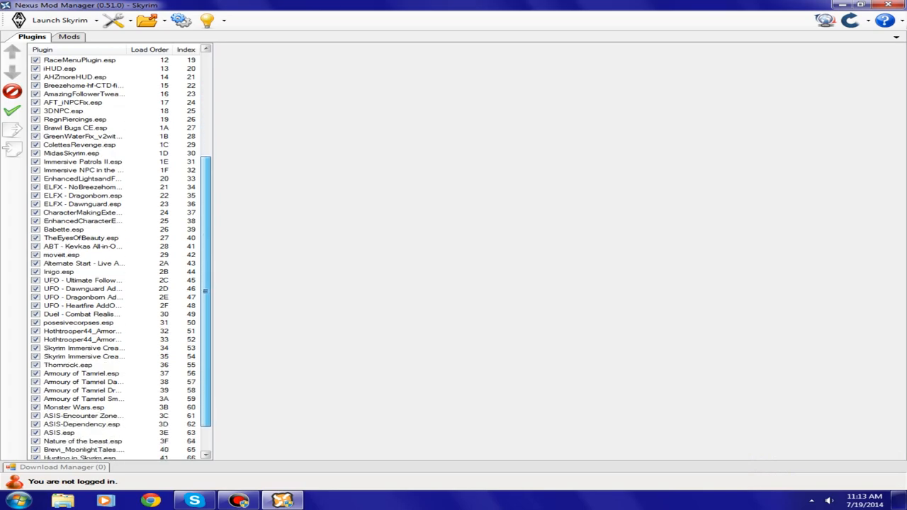